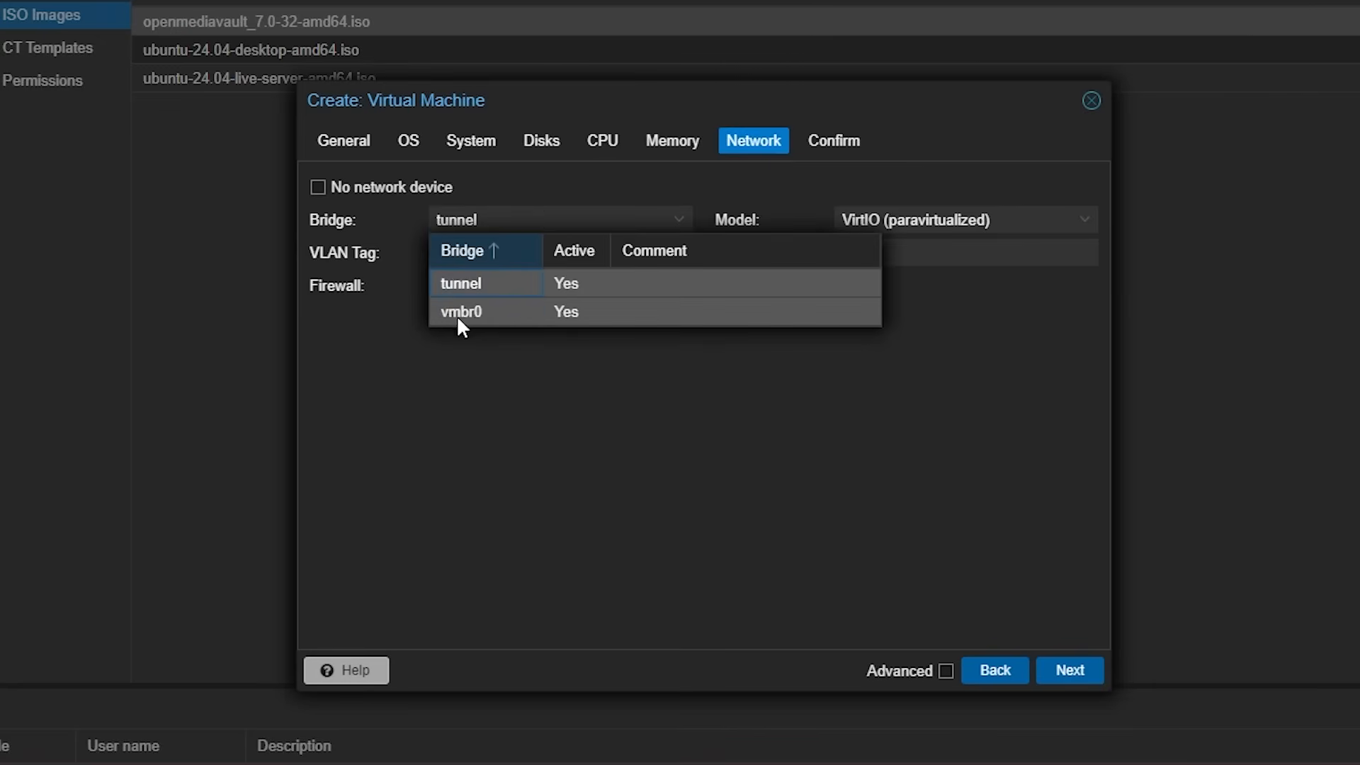
# - Connect VM 104 to the vmbr0 bridge, review the Confirm summary, and finish creation
pyautogui.click(461, 311)
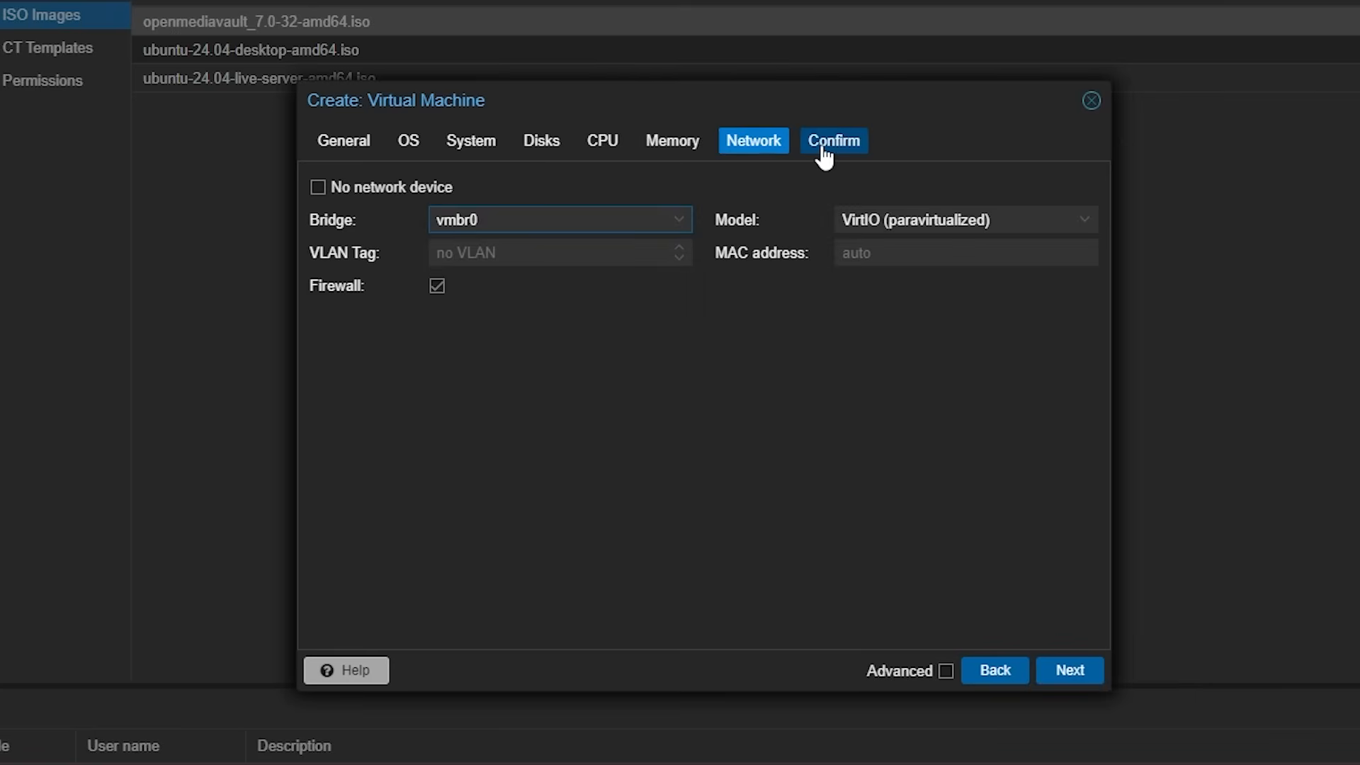
pyautogui.click(833, 139)
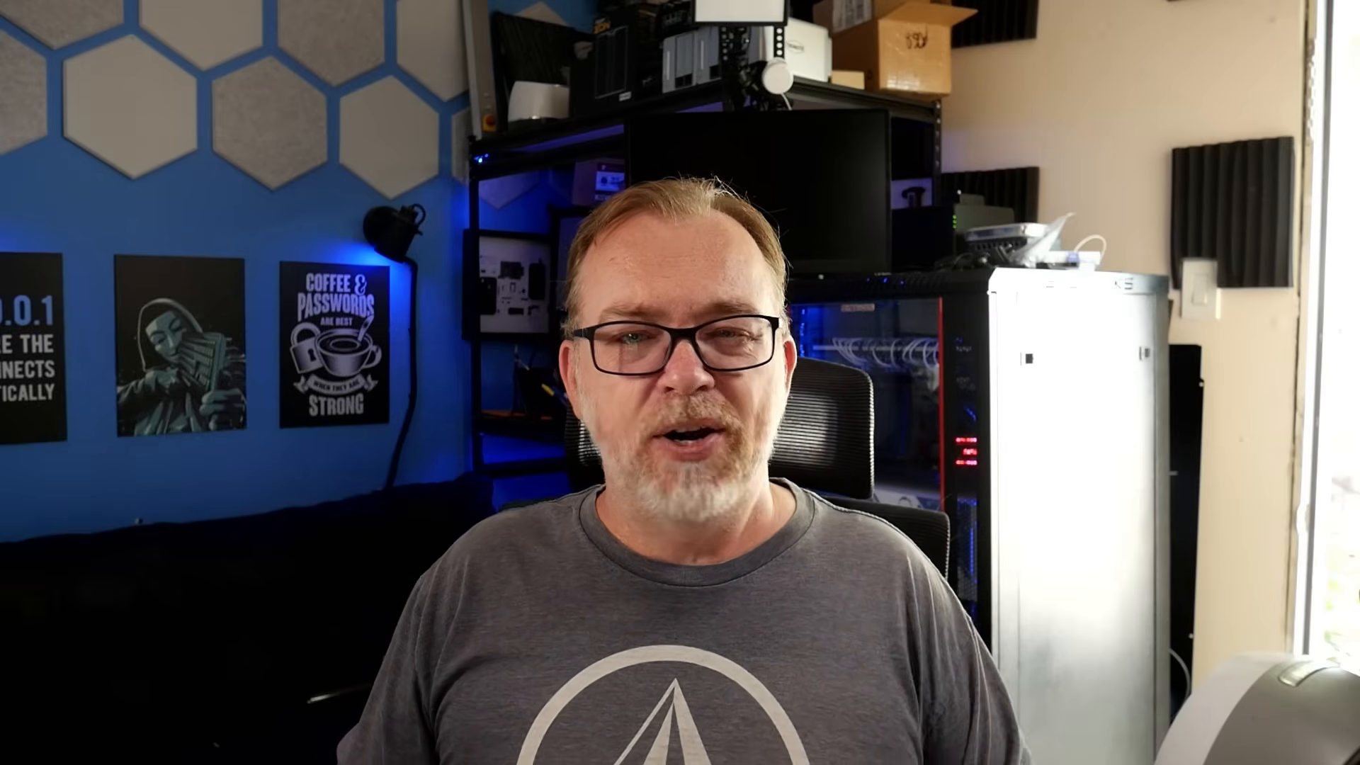
pyautogui.click(833, 140)
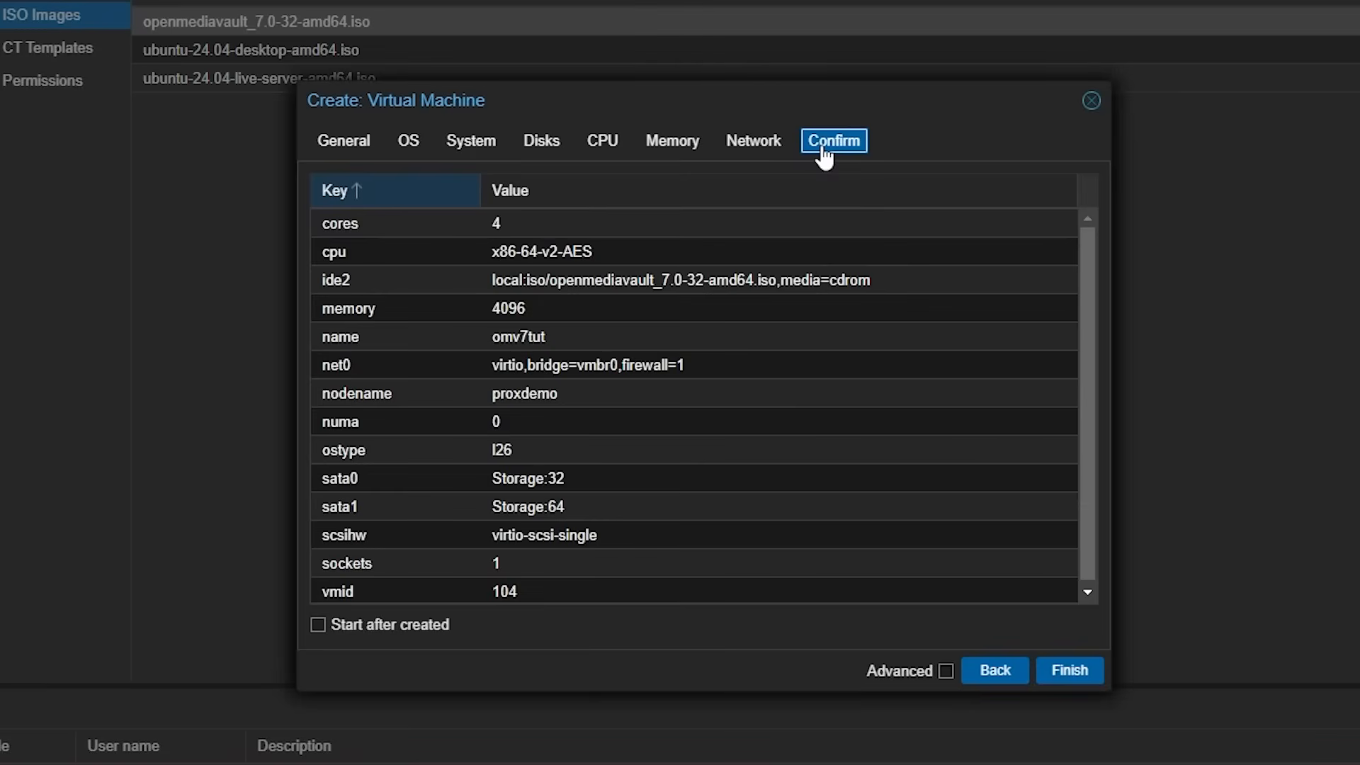
pyautogui.click(1070, 669)
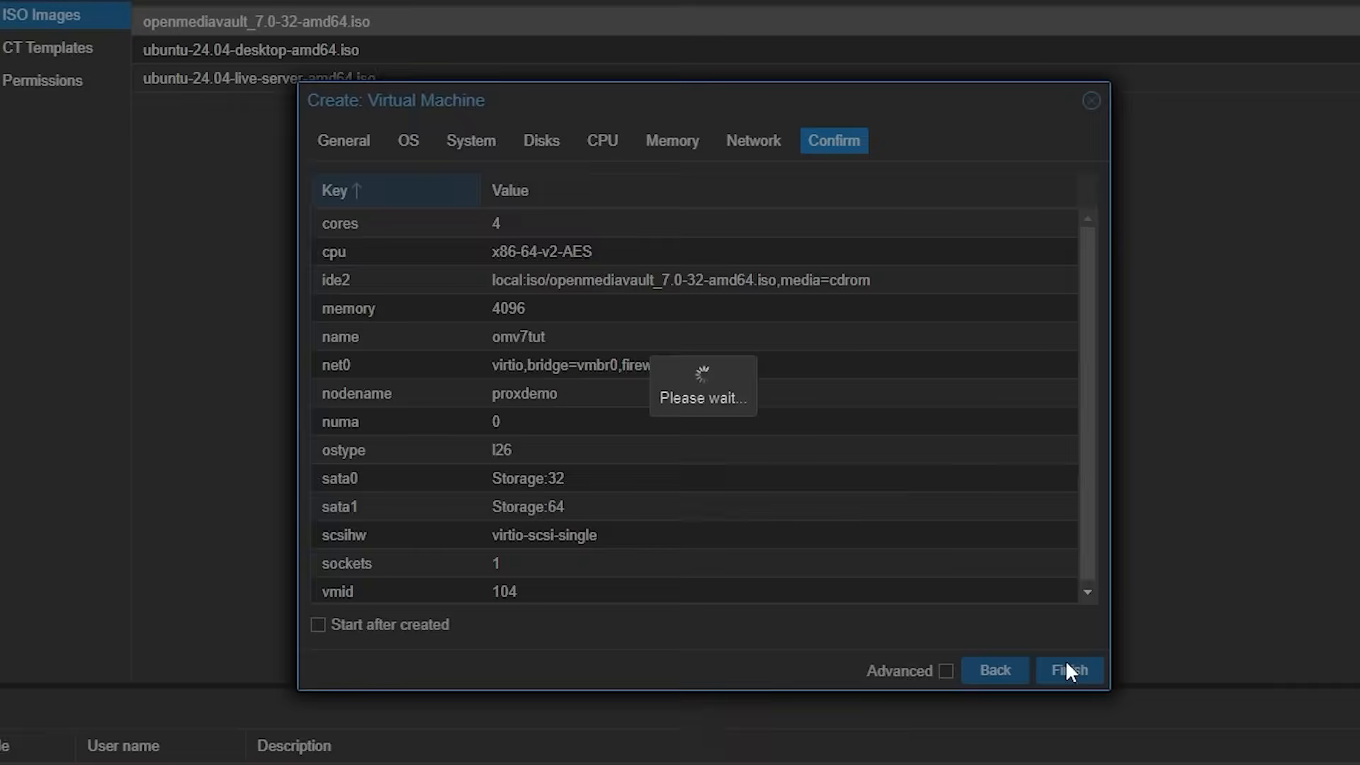
pyautogui.click(1069, 670)
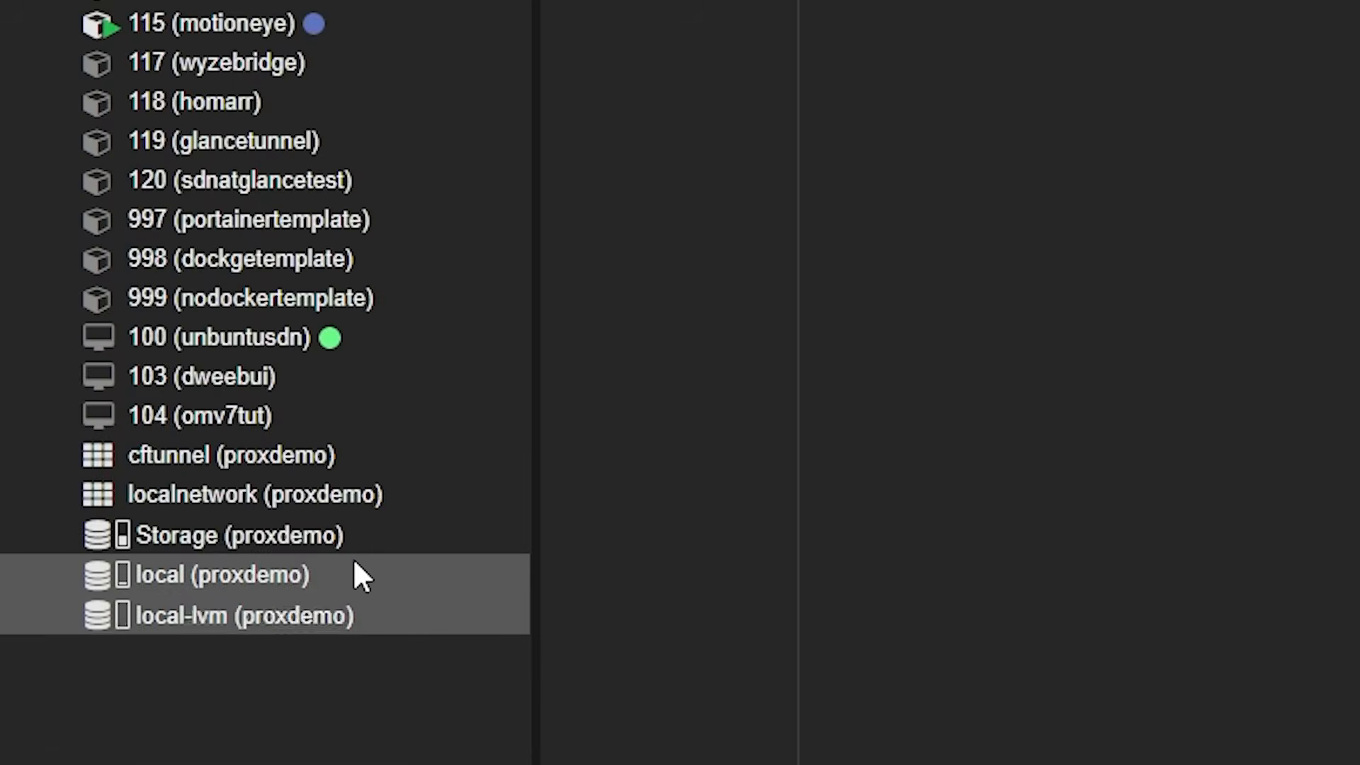
# - Select VM 104 (omv7tut) and start it from its console with Start Now
pyautogui.click(199, 416)
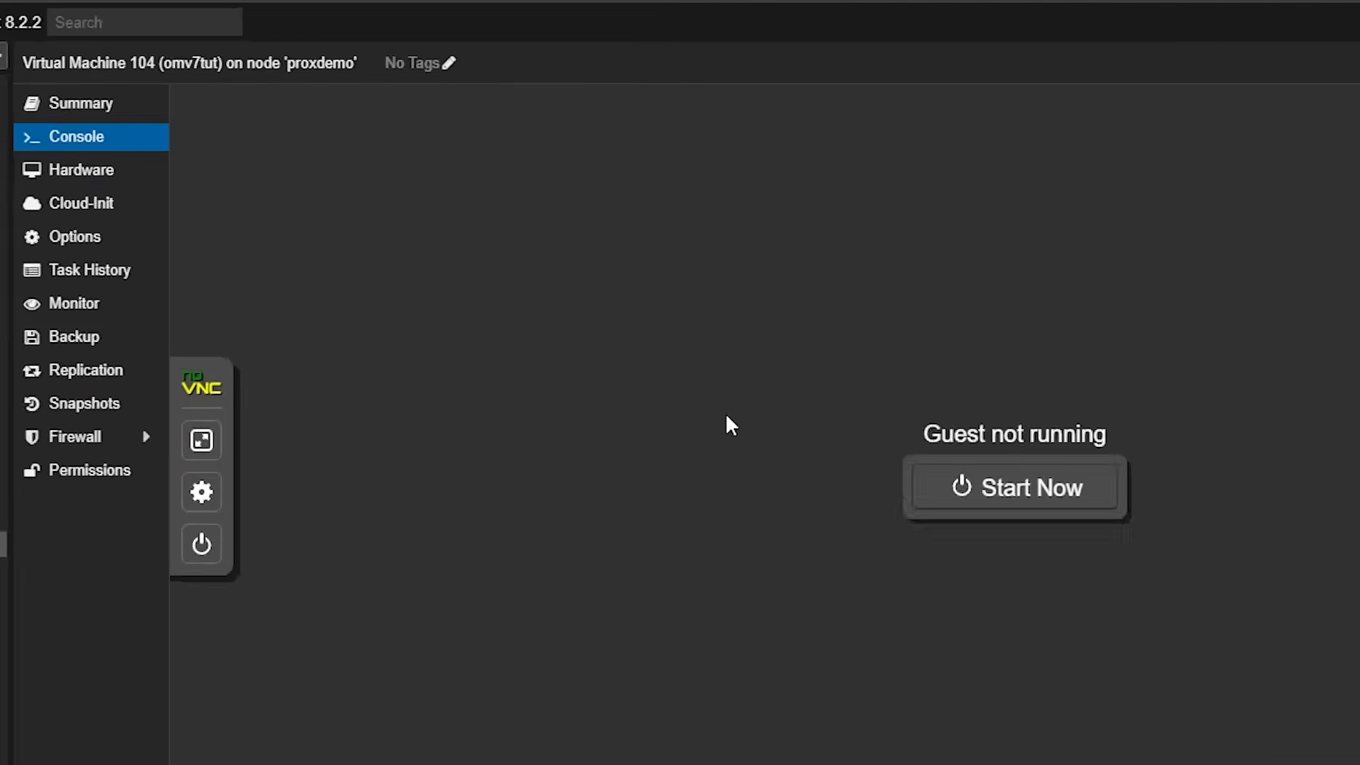
pyautogui.click(1012, 486)
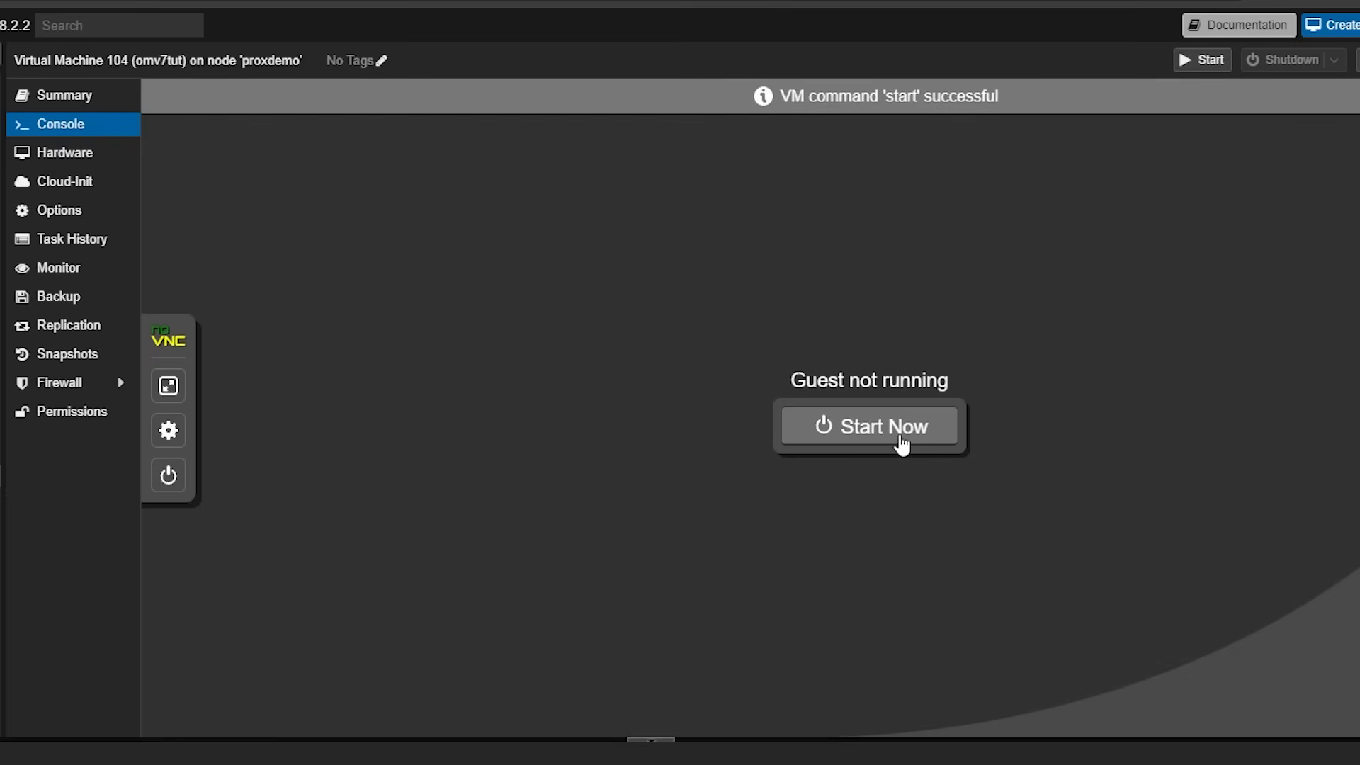